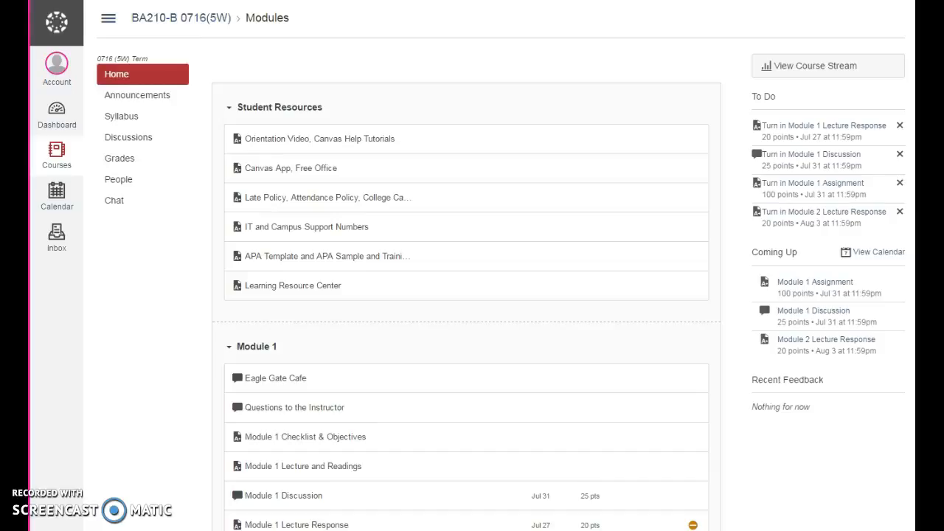
{"action": "mouse_move", "coordinate": [631, 161]}
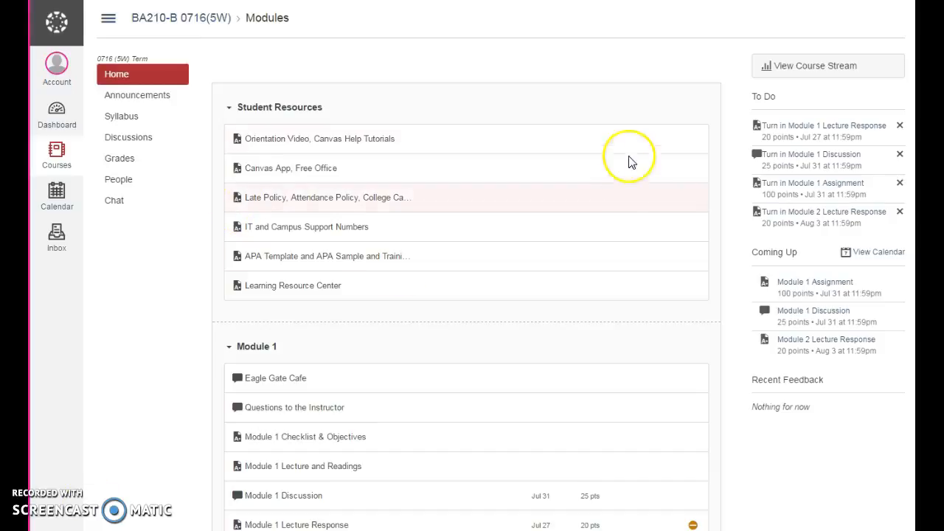
{"action": "mouse_move", "coordinate": [516, 73]}
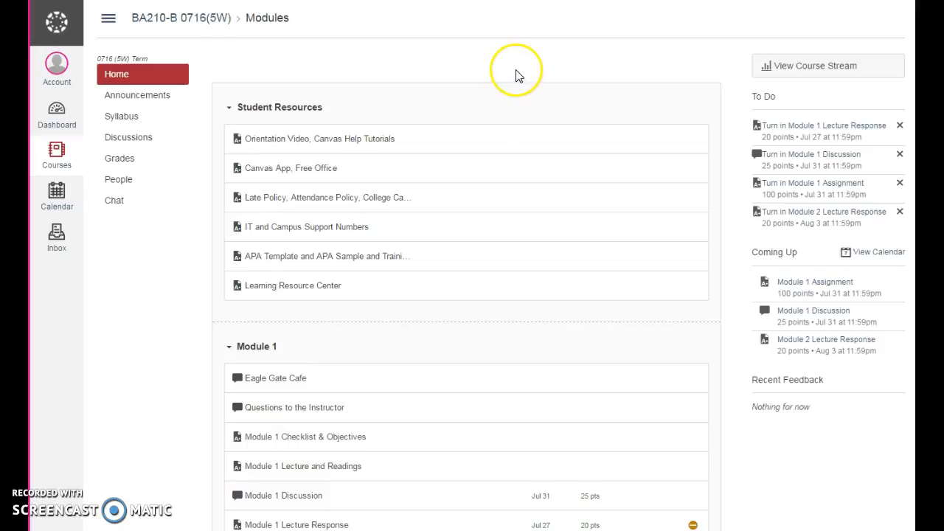
{"action": "mouse_move", "coordinate": [518, 76]}
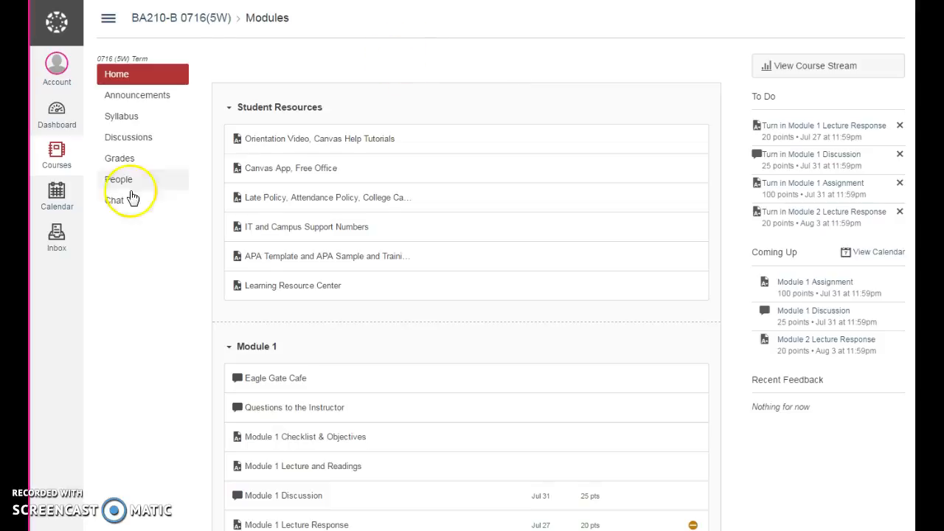
{"action": "mouse_move", "coordinate": [115, 205]}
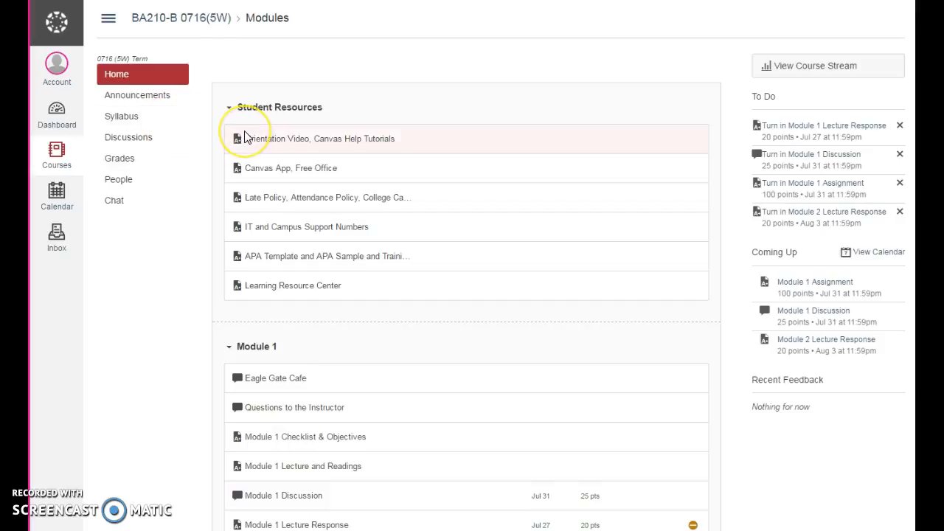
{"action": "mouse_move", "coordinate": [248, 139]}
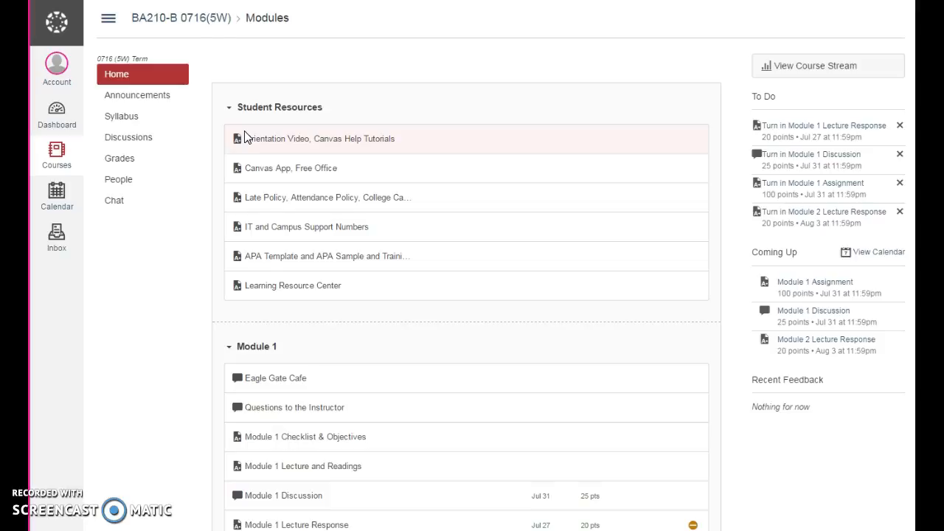
{"action": "mouse_move", "coordinate": [439, 229]}
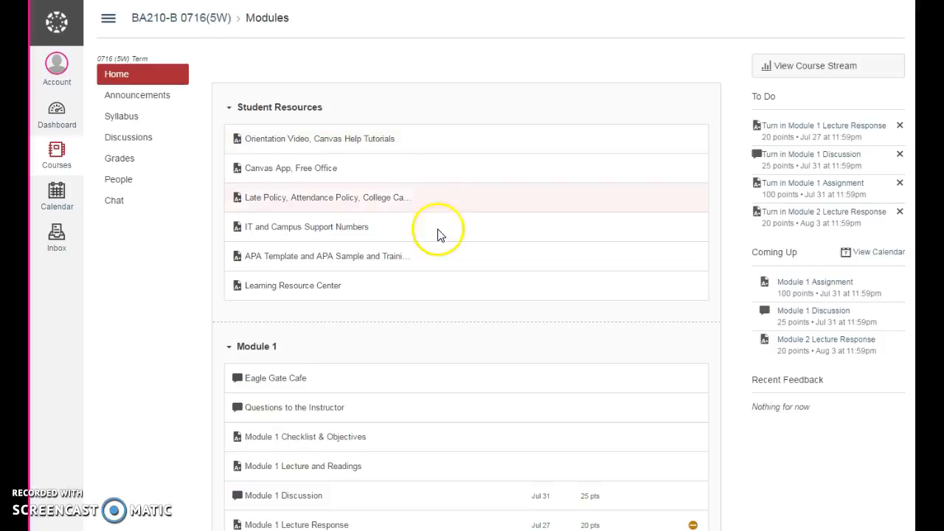
Step: Scroll the Modules page down until the Module 2 section and its items are visible
{"action": "scroll", "scroll_direction": "down", "scroll_amount": 3}
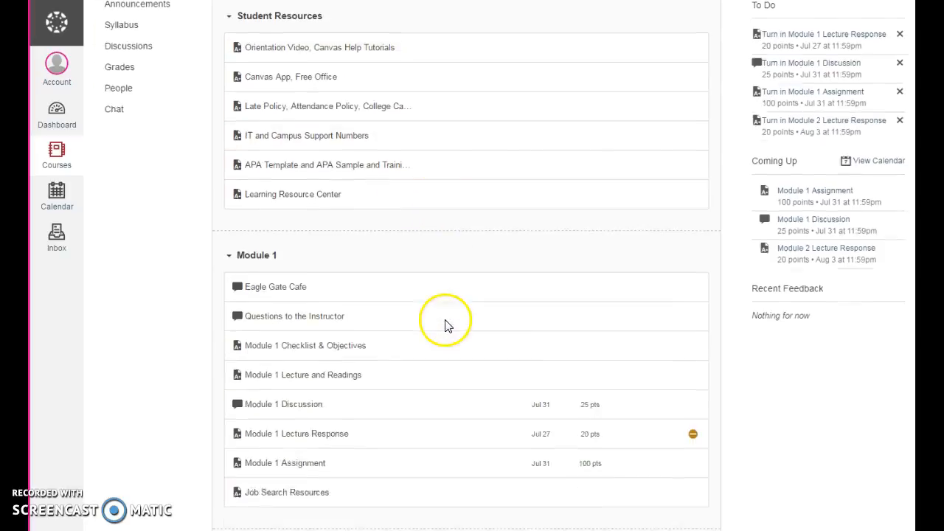
{"action": "scroll", "scroll_direction": "down", "scroll_amount": 3}
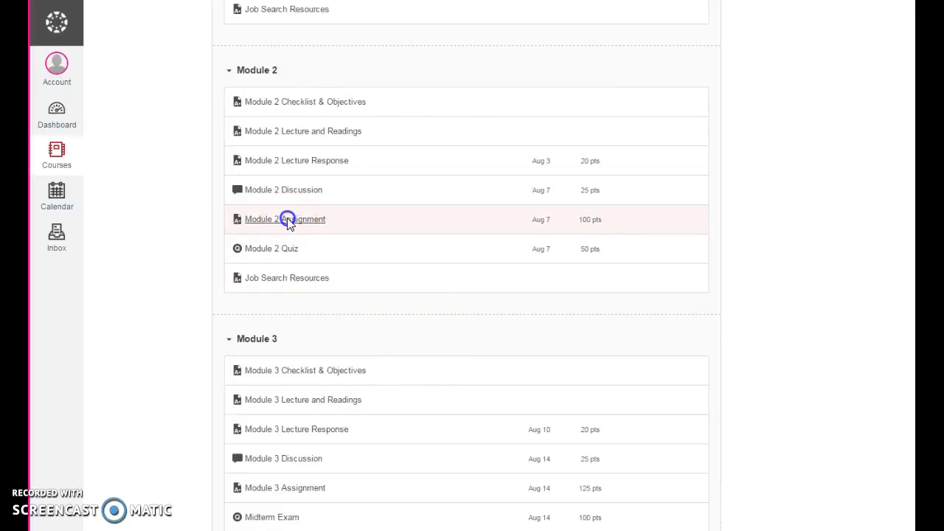
{"action": "left_click", "coordinate": [285, 219]}
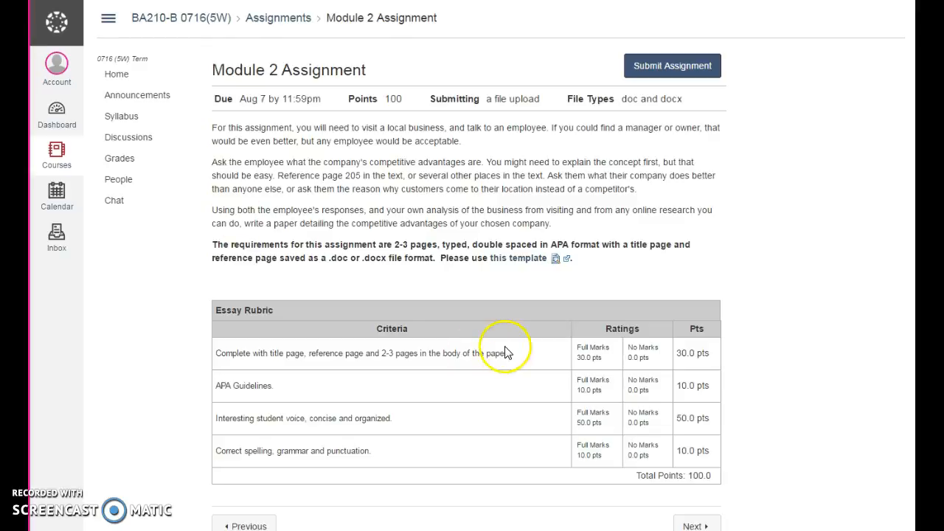
{"action": "mouse_move", "coordinate": [664, 351]}
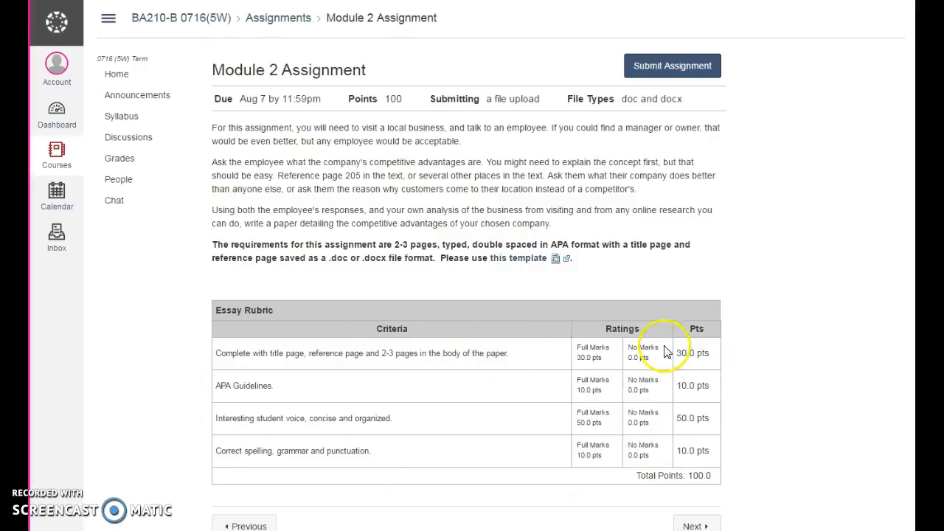
{"action": "mouse_move", "coordinate": [808, 339]}
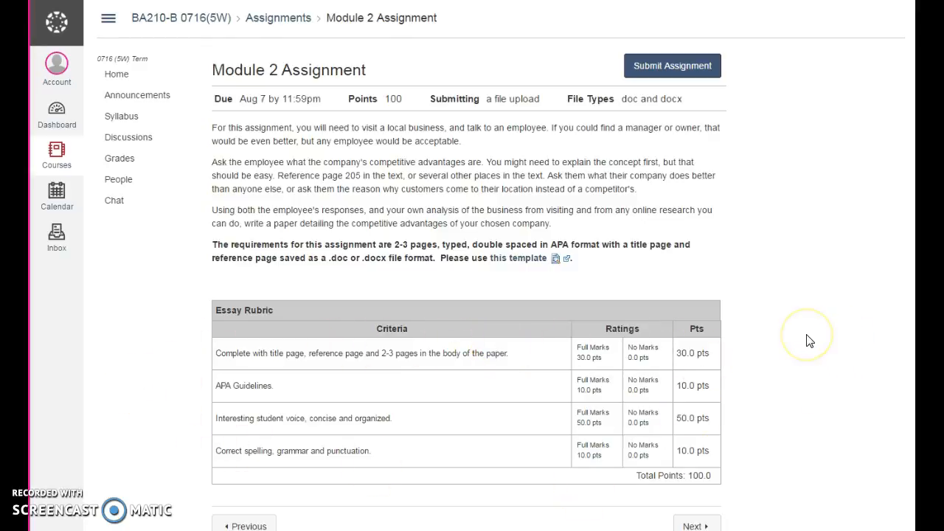
{"action": "mouse_move", "coordinate": [810, 339]}
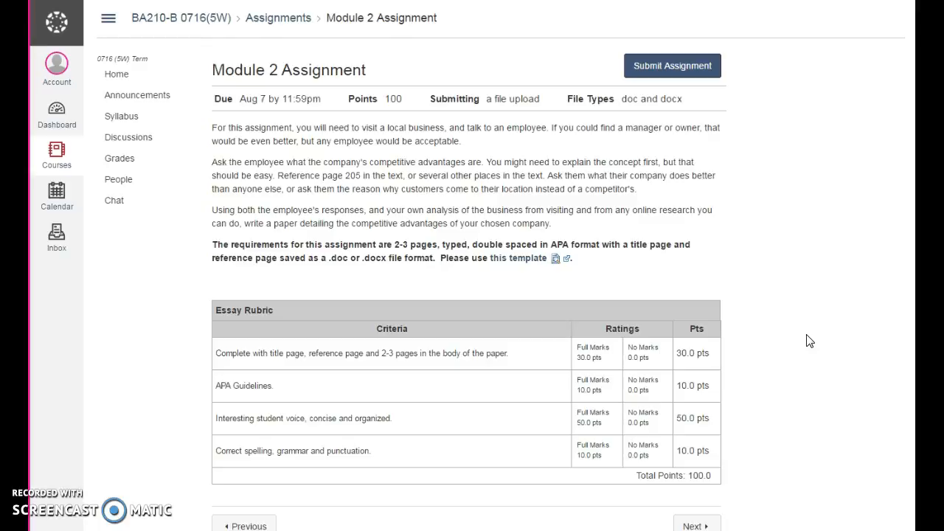
{"action": "mouse_move", "coordinate": [165, 525]}
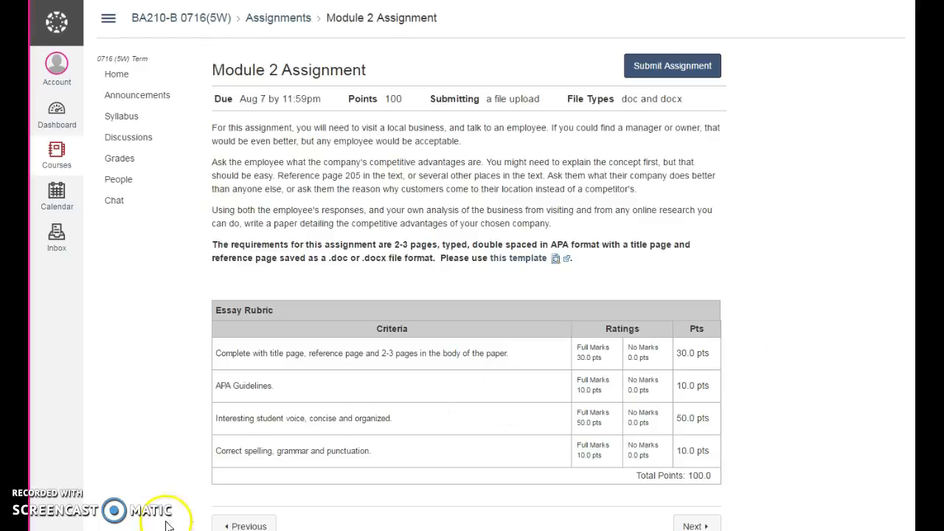